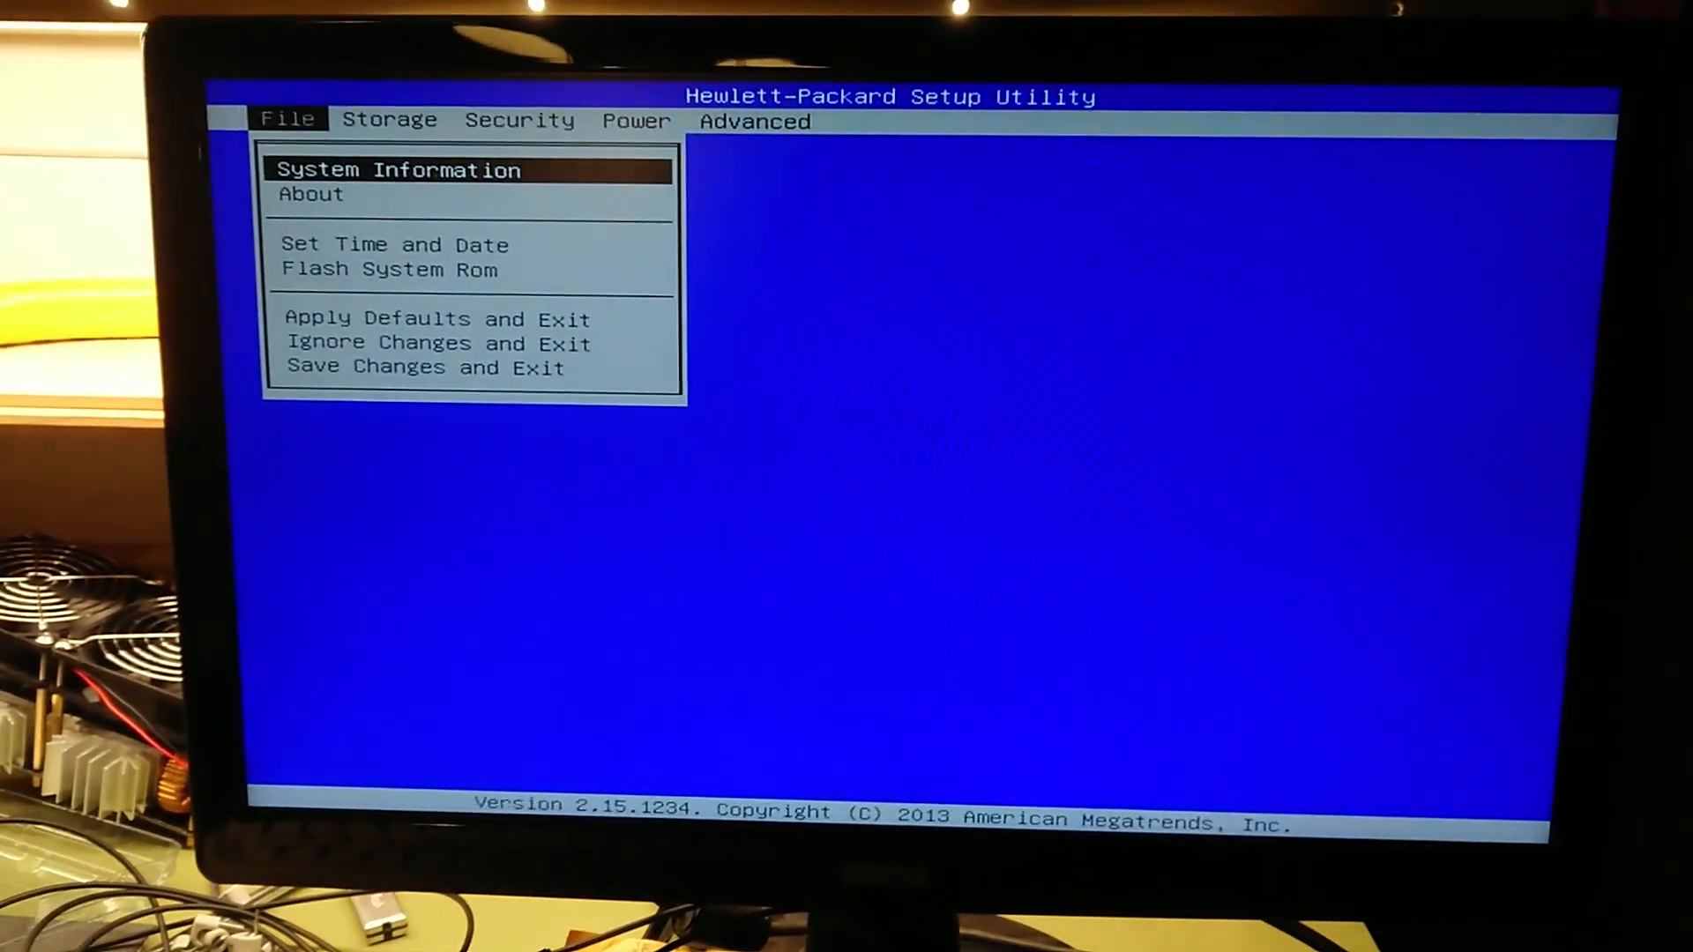
From the Storage menu, show Boot Order and select Seagate FreeAgent Go under legacy Hard Drive.
left_click(388, 118)
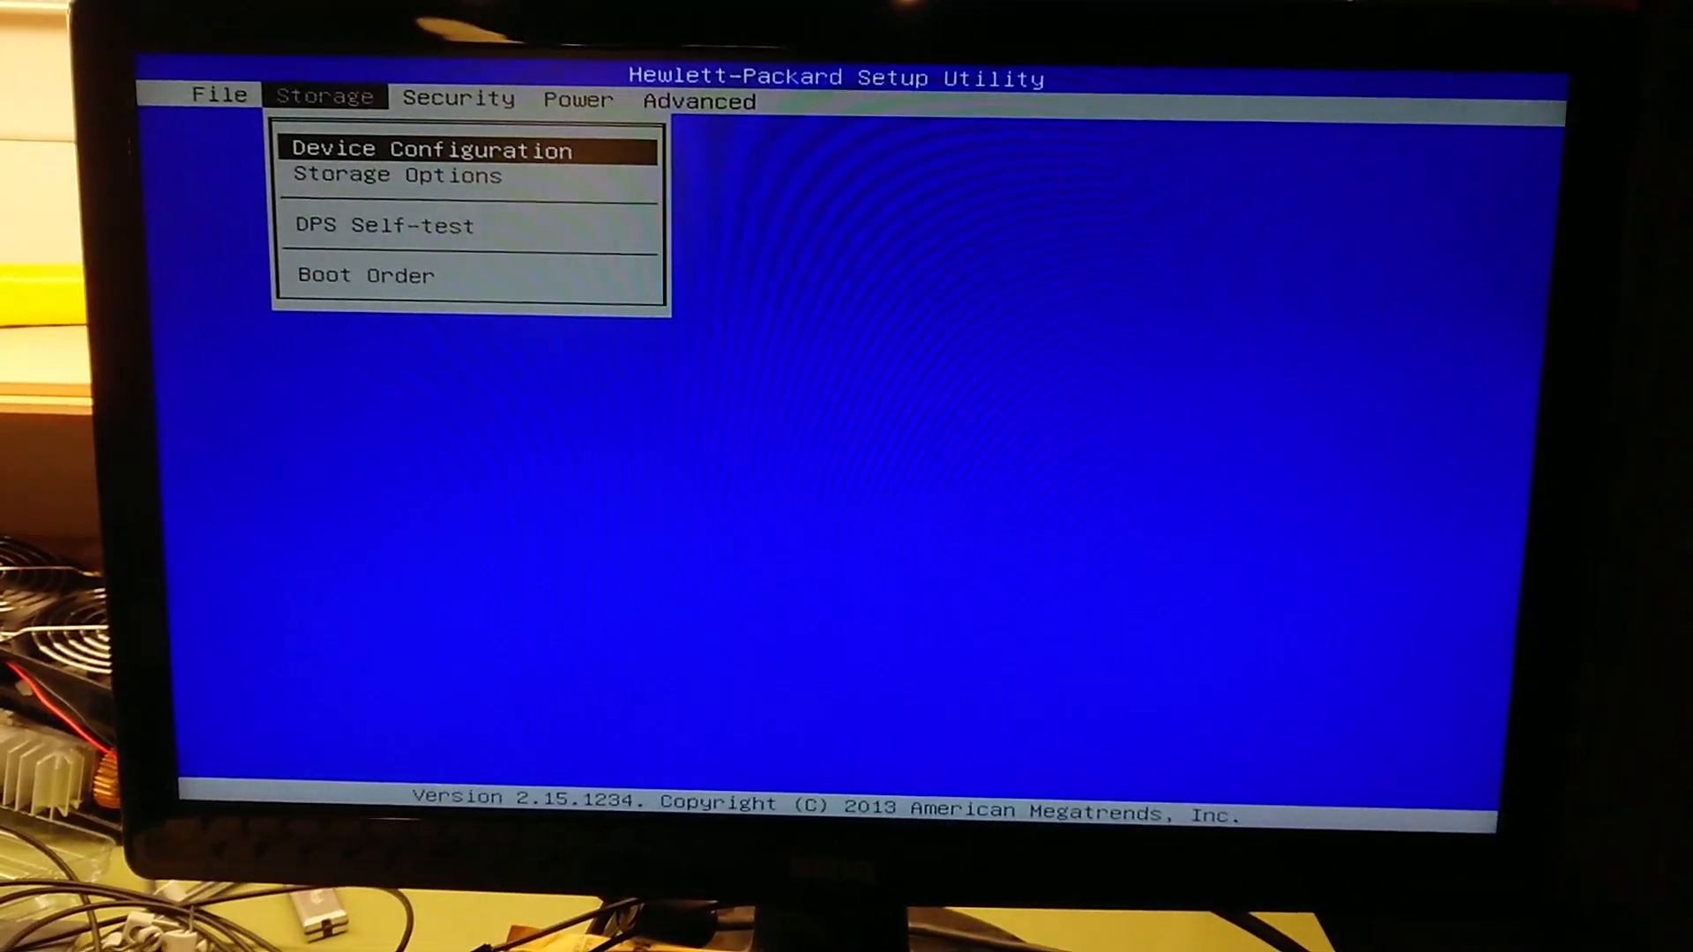
key("Down")
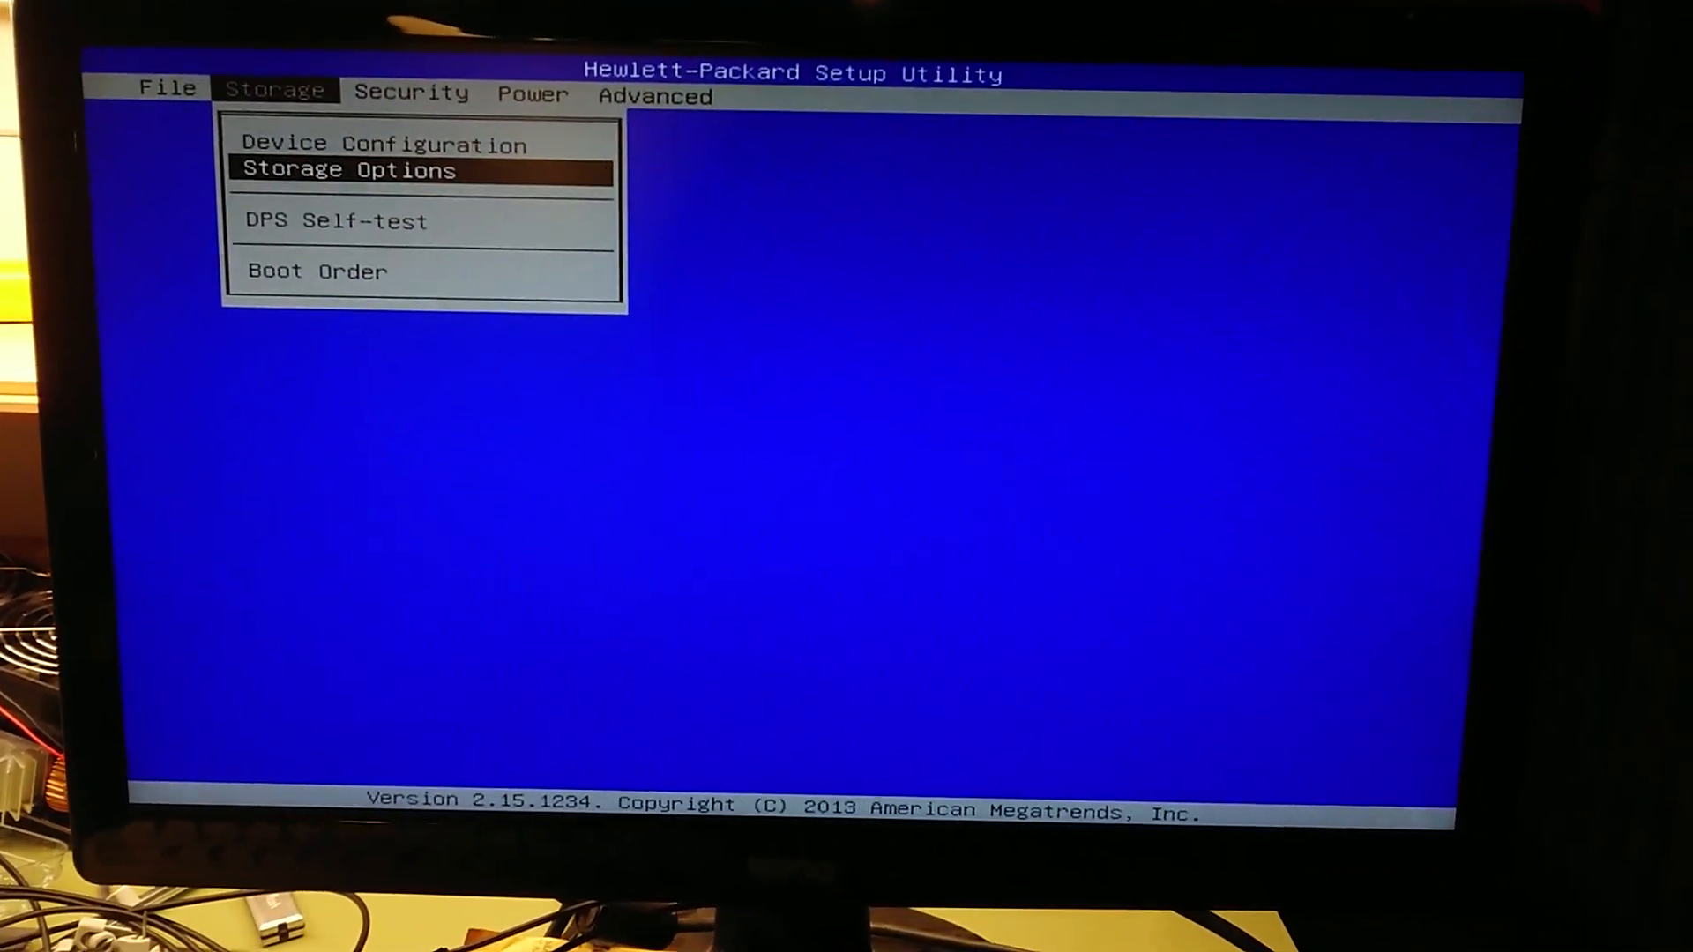
left_click(315, 272)
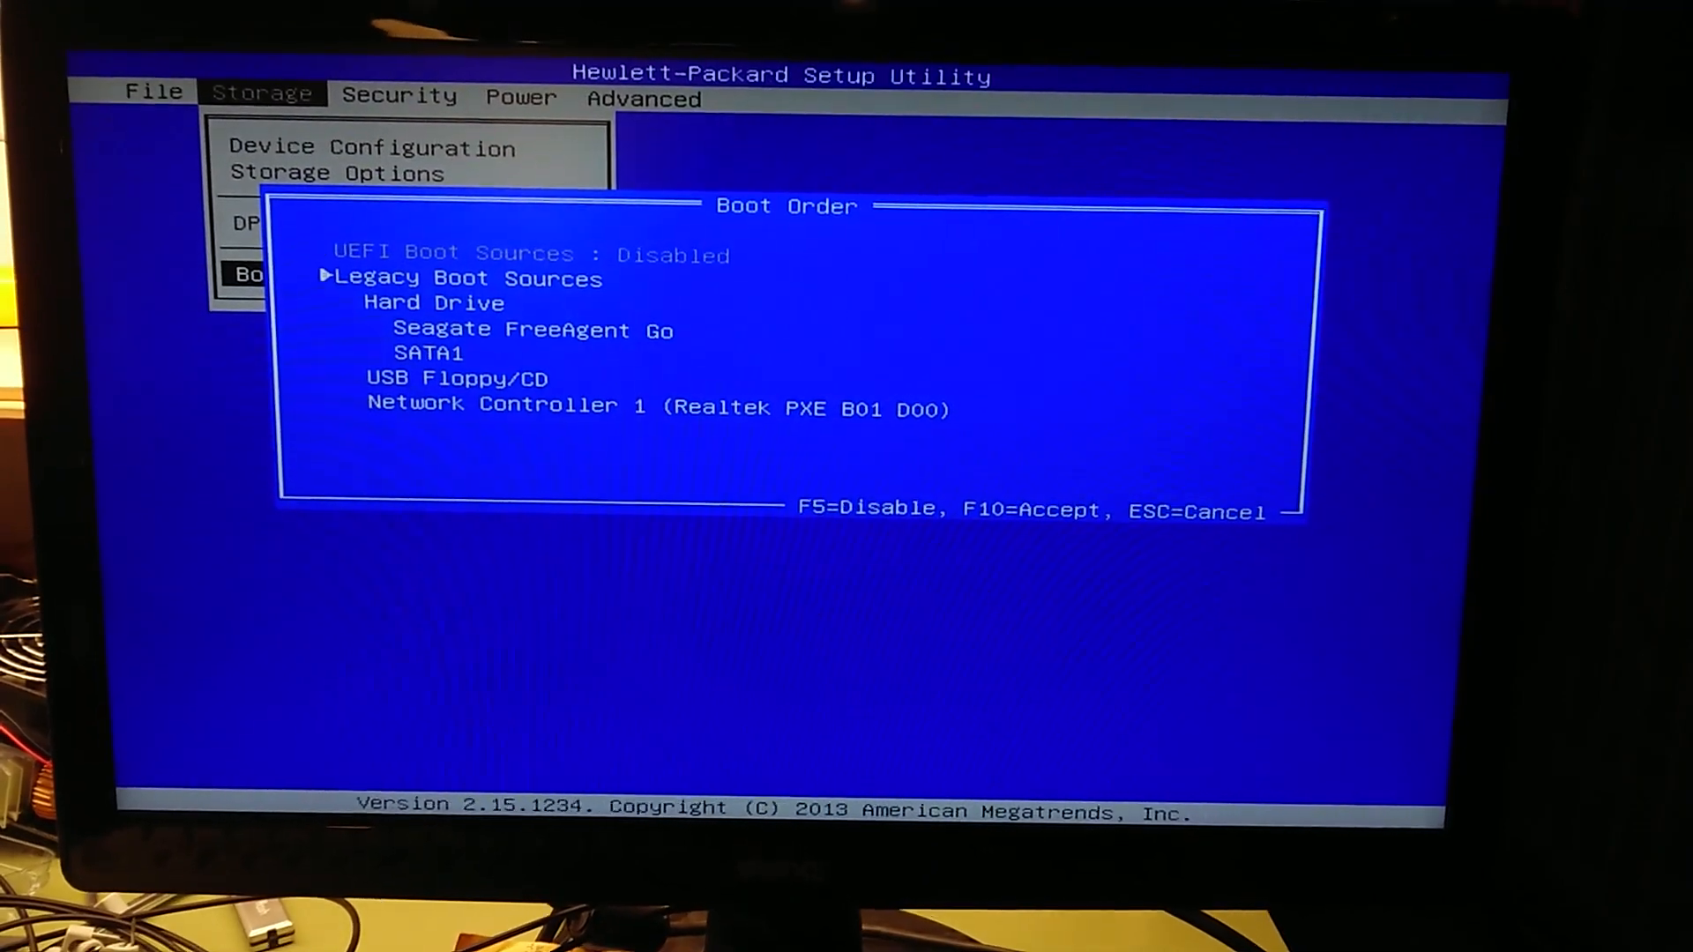
key("Down")
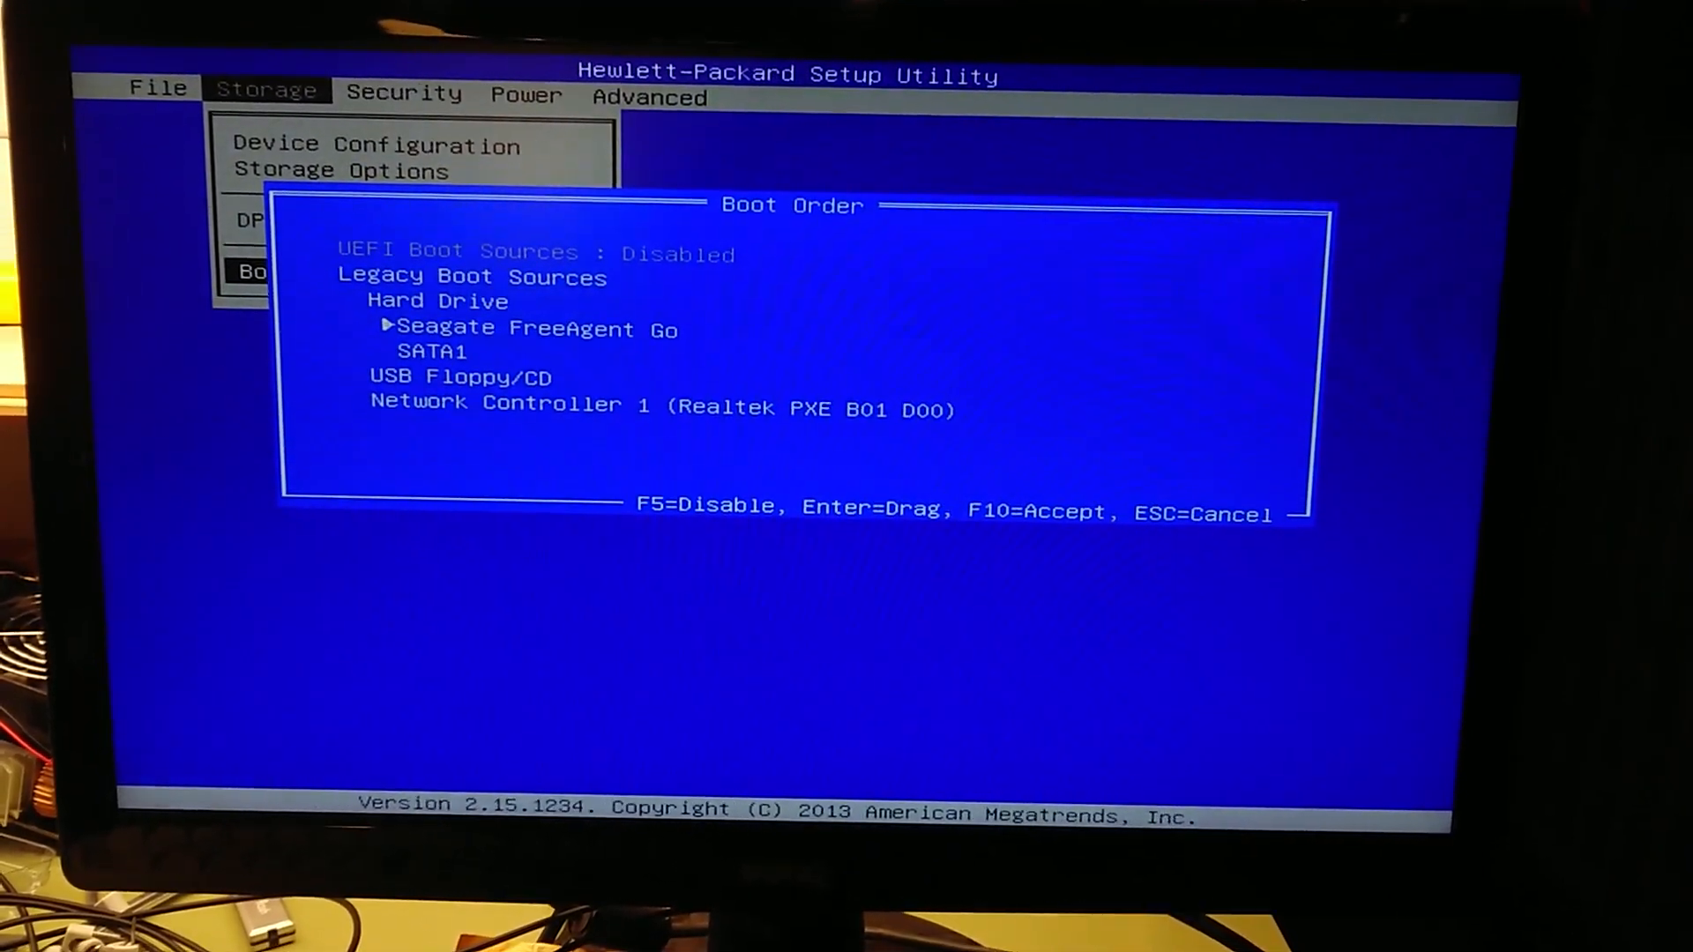